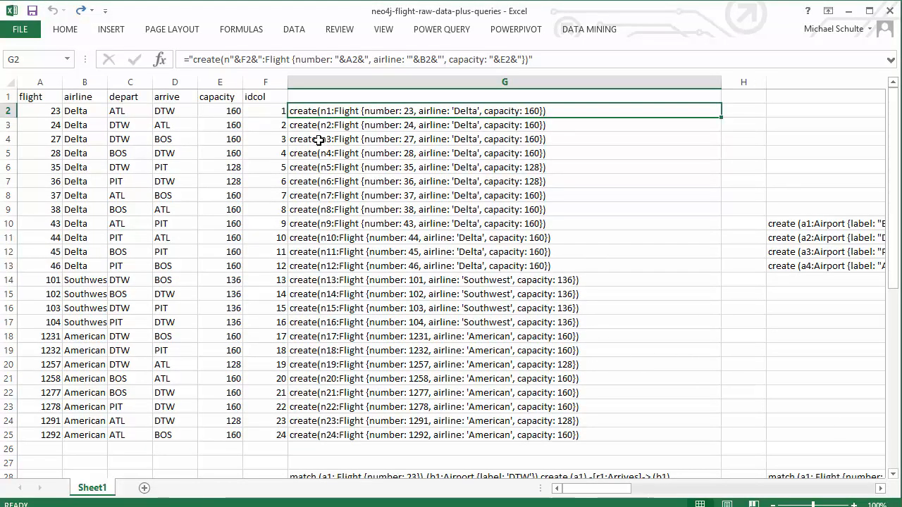
mouse_move(338, 115)
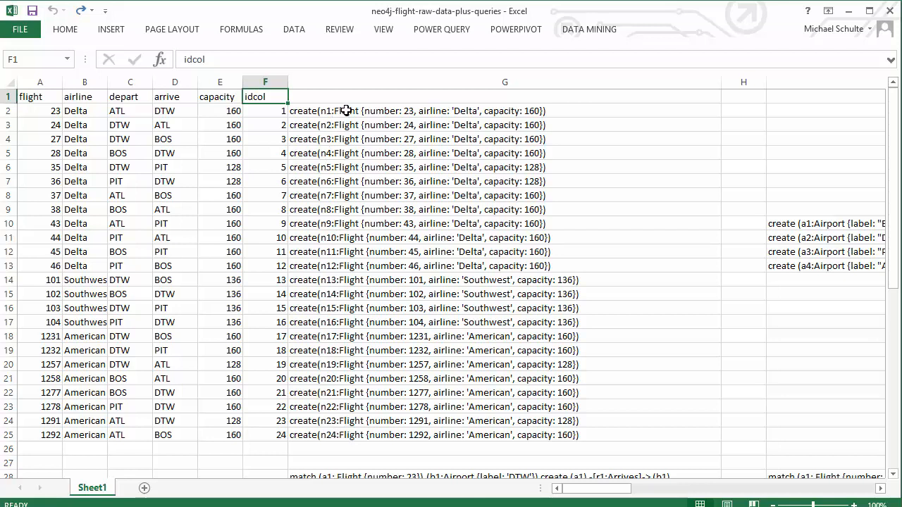
mouse_move(381, 435)
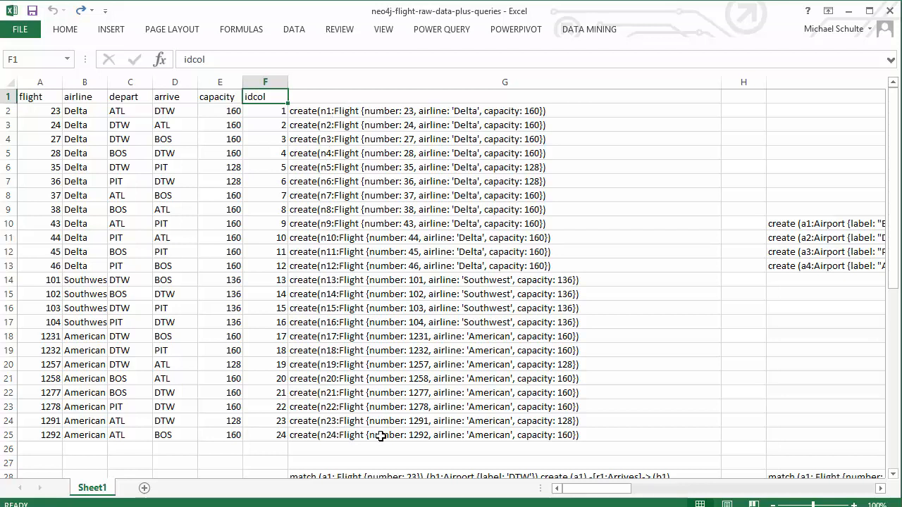
mouse_move(327, 267)
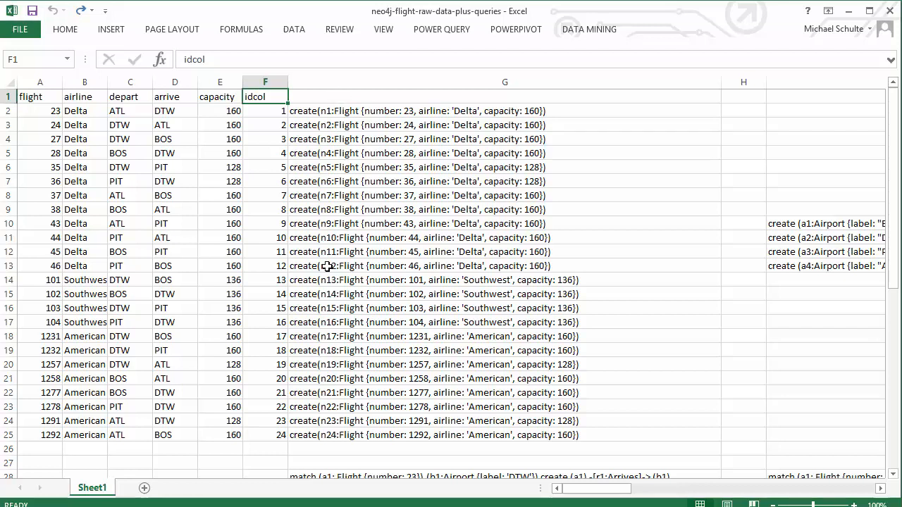
mouse_move(372, 411)
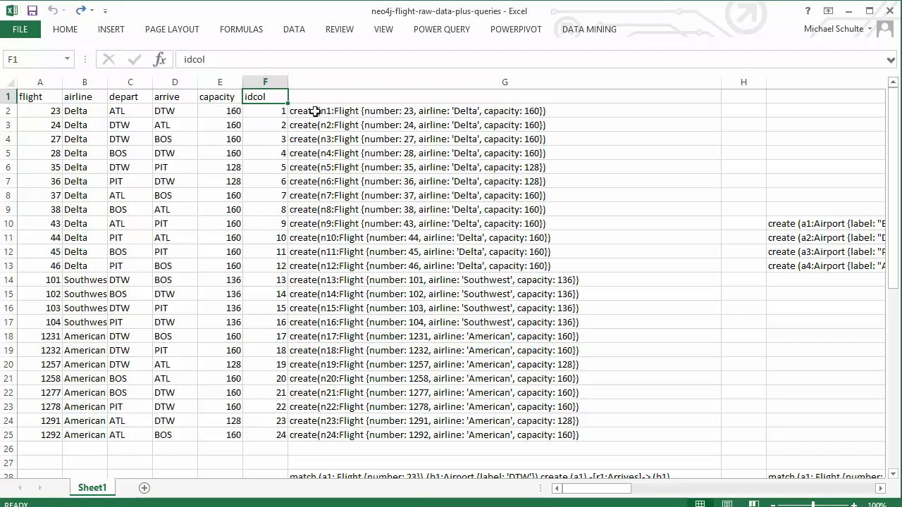
Review the formulas generating the second flight's create query and the first Arrives match query
left_click(505, 110)
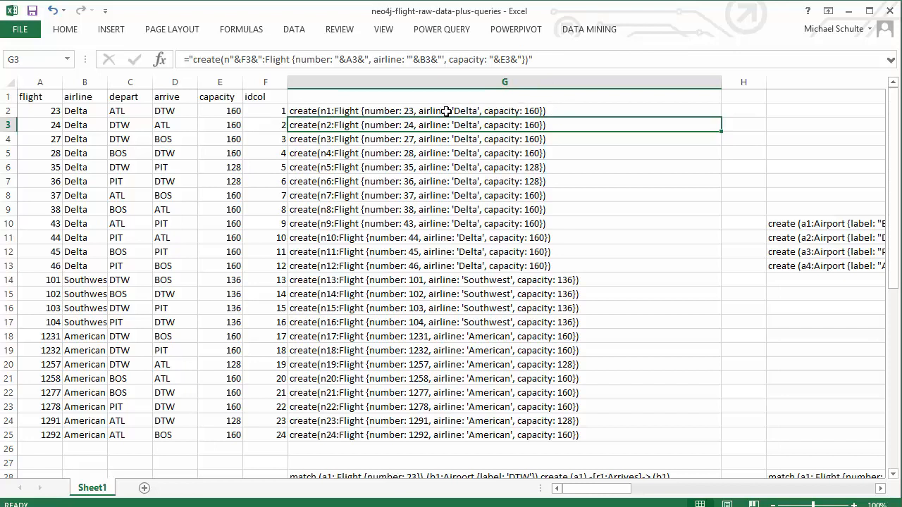
mouse_move(578, 111)
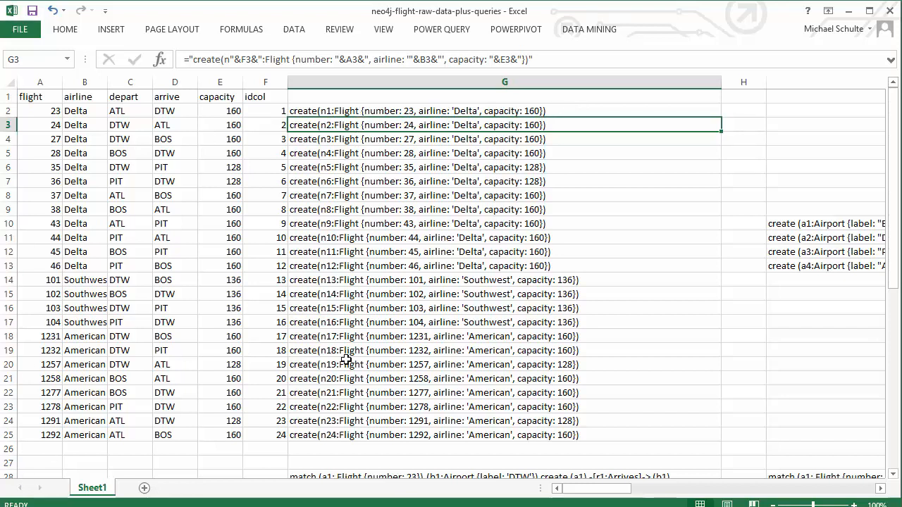
mouse_move(364, 127)
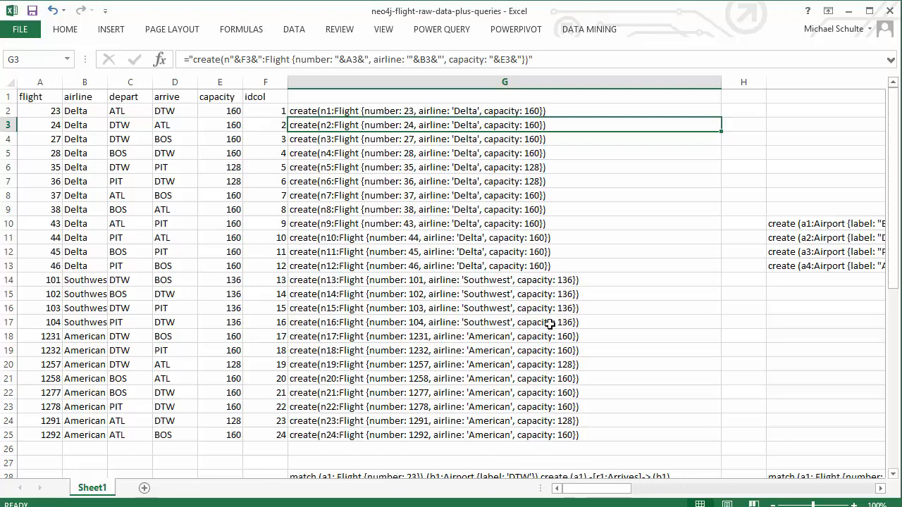
scroll("down", 3)
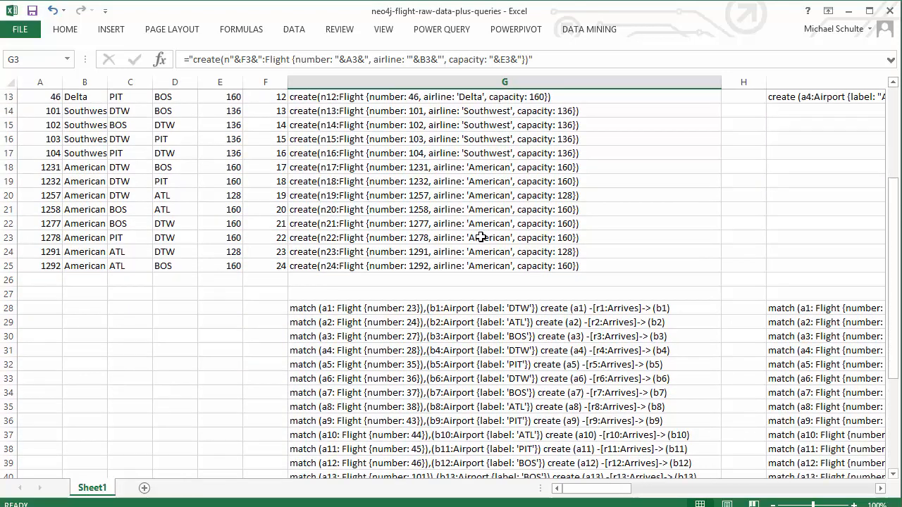
scroll("down", 3)
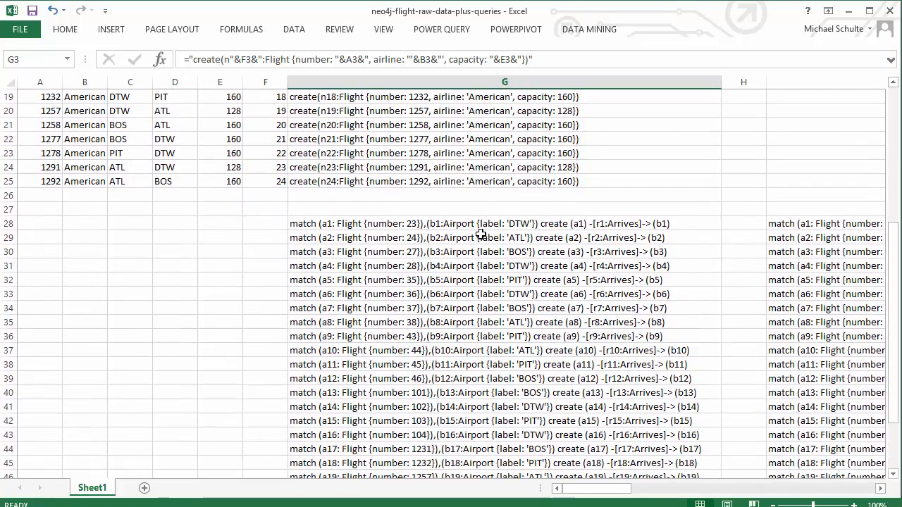
scroll("down", 3)
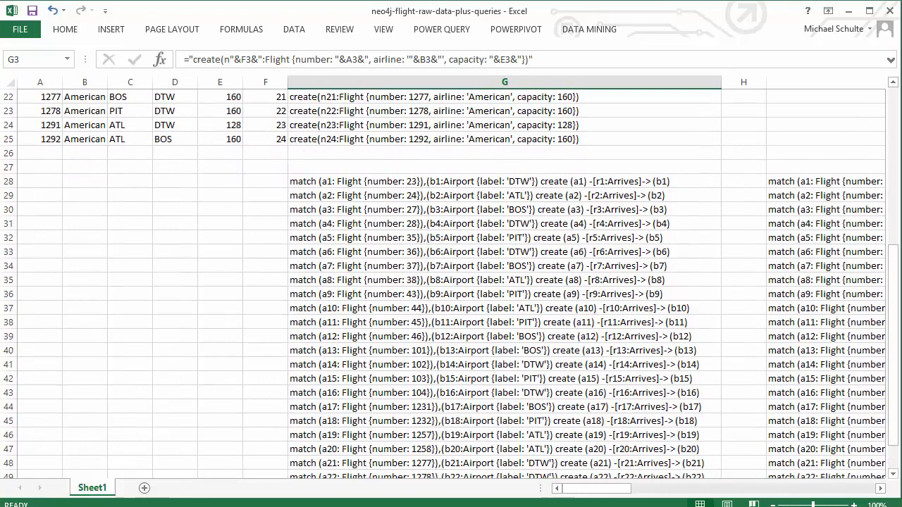
scroll("down", 3)
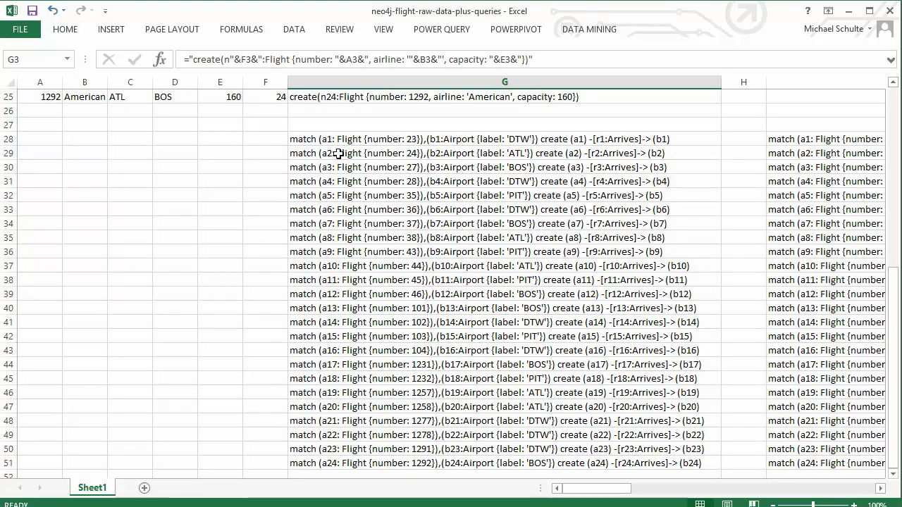
left_click(505, 139)
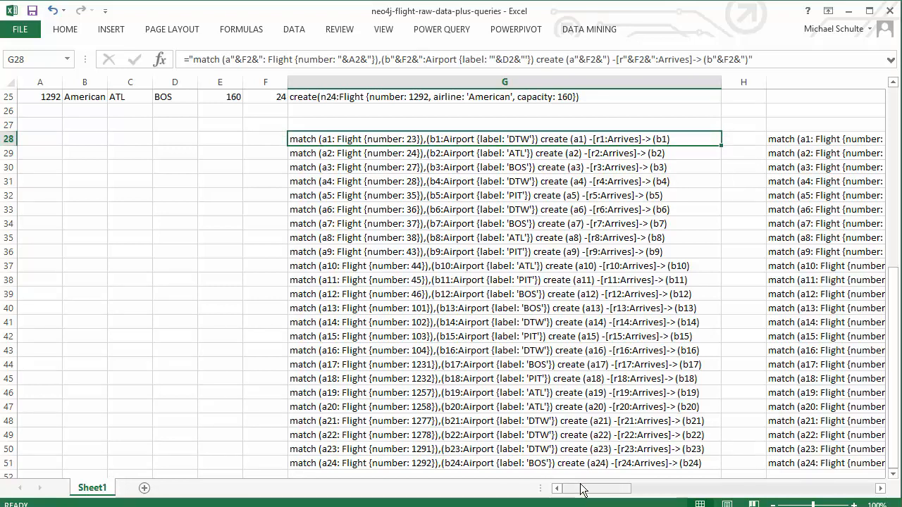
Check the first Departs match formula, then copy the create query for flight 23
scroll("right", 3)
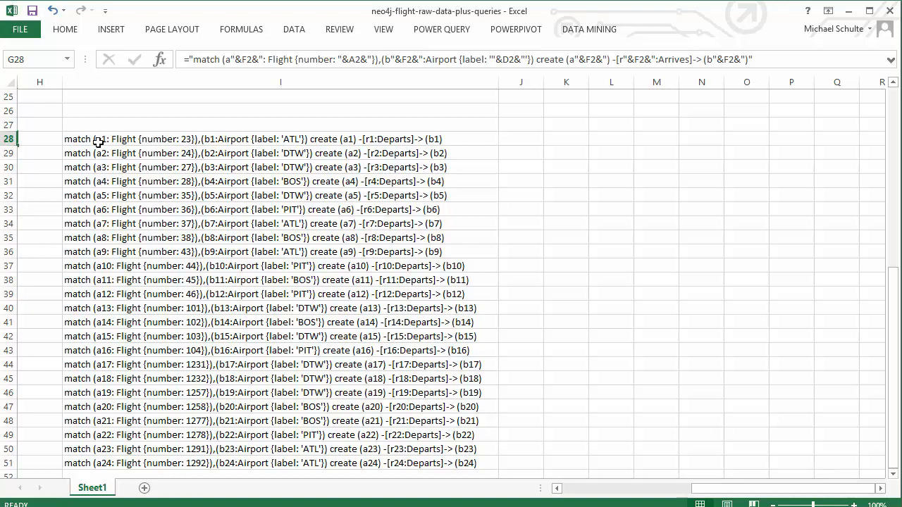
left_click(281, 140)
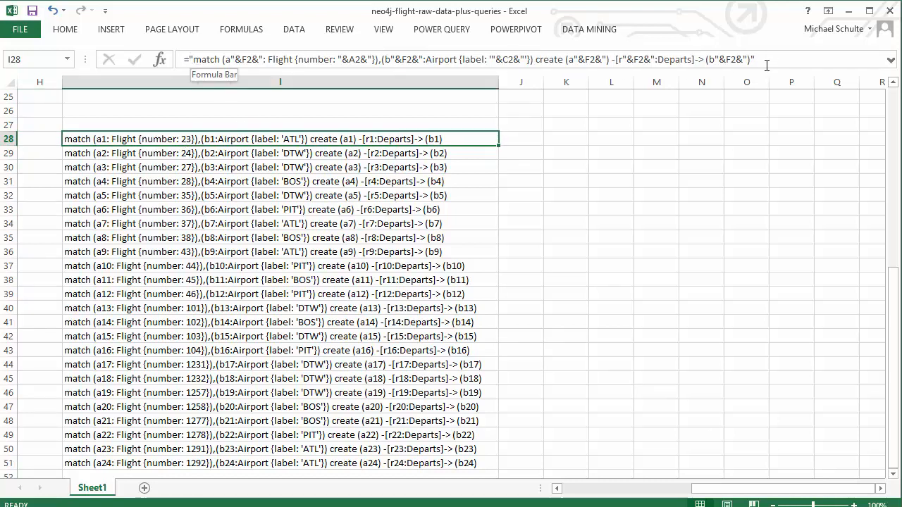
mouse_move(558, 434)
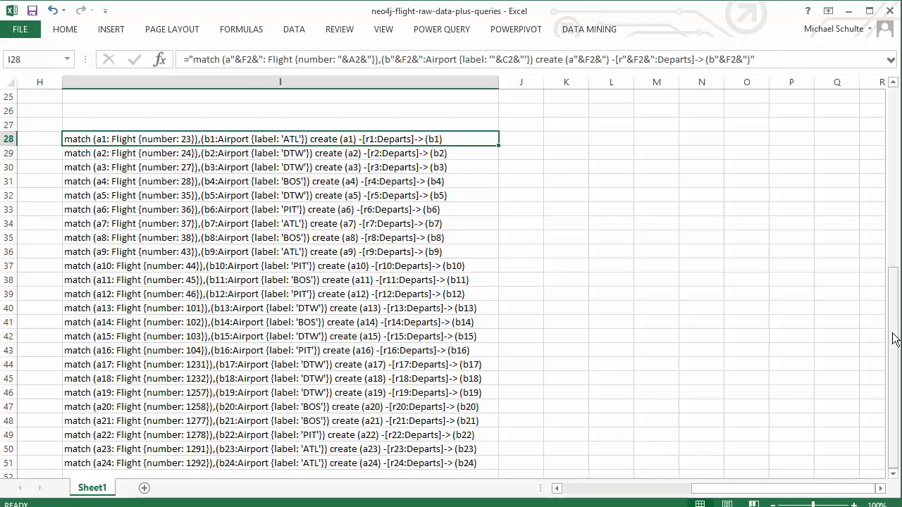
scroll("up", 3)
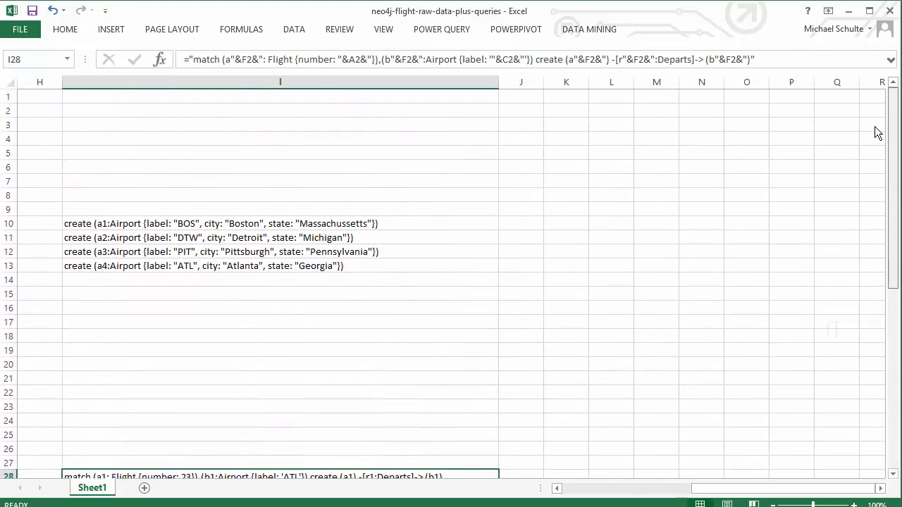
mouse_move(86, 222)
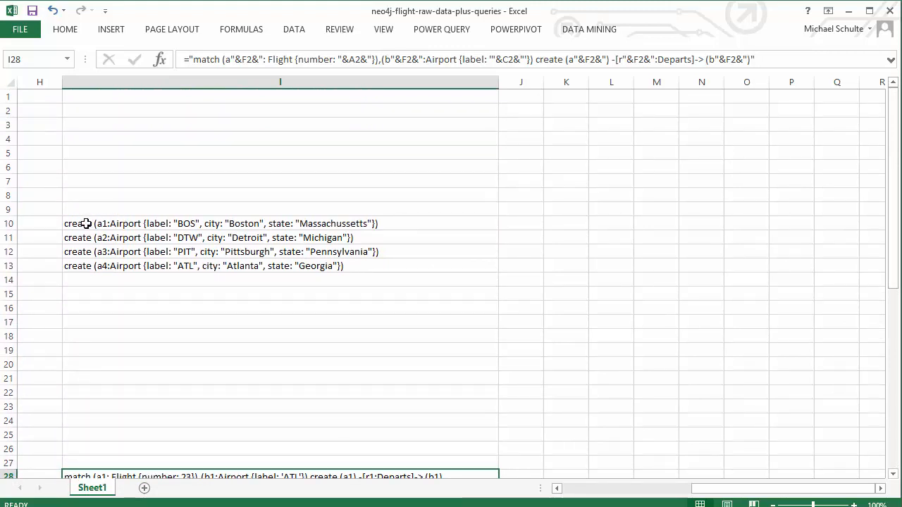
mouse_move(111, 220)
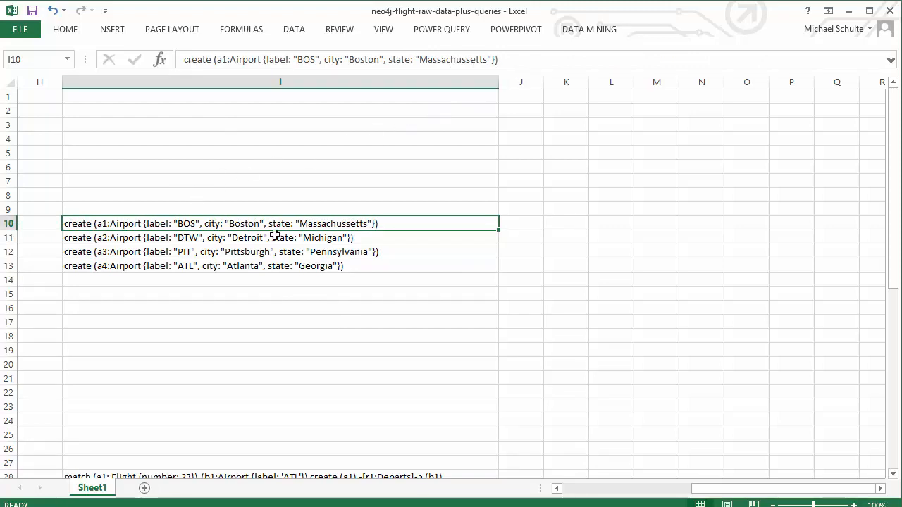
mouse_move(316, 251)
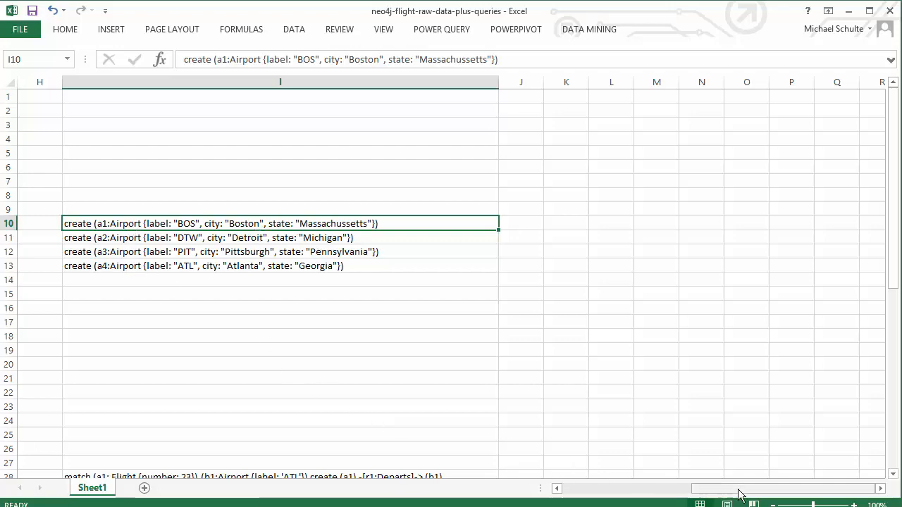
scroll("left", 3)
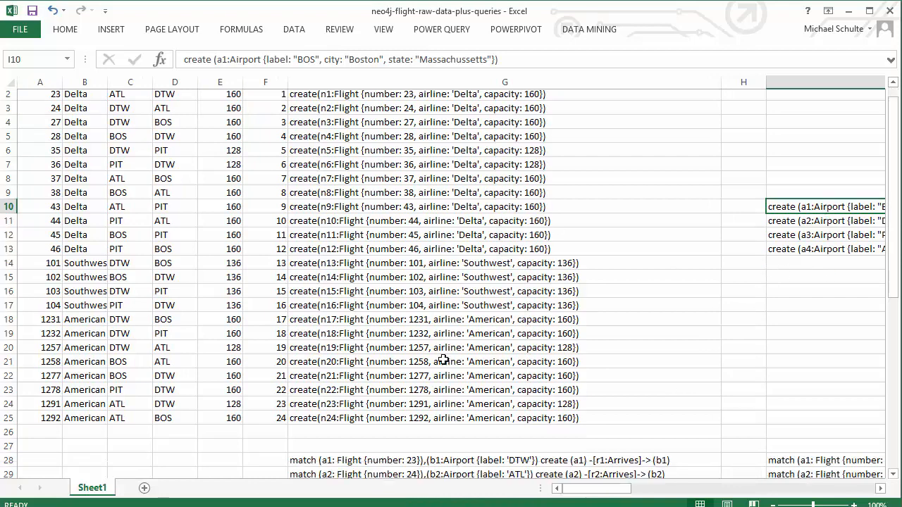
scroll("down", 3)
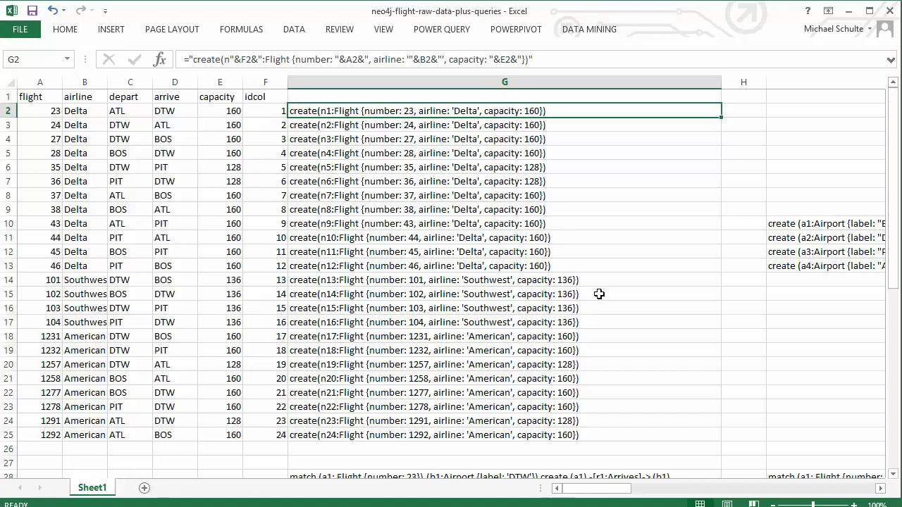
key("ctrl+c")
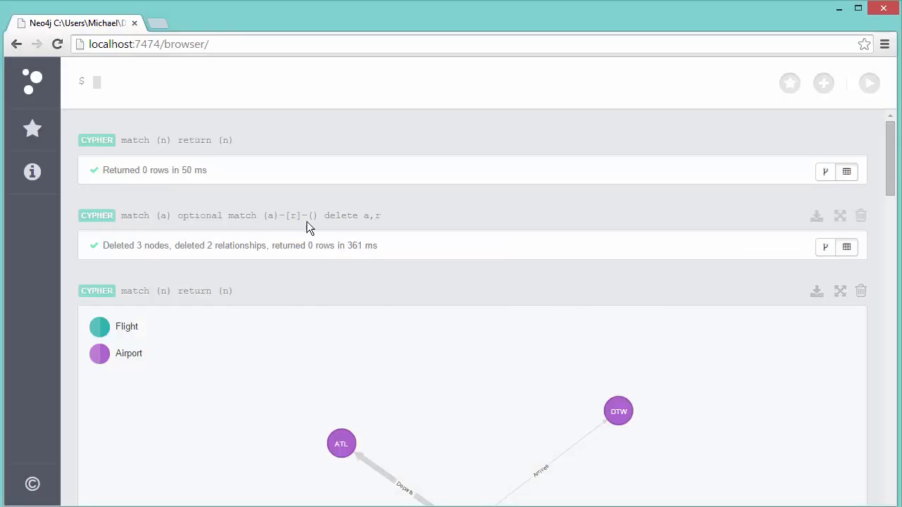
type("create(n1:Flight {number: 23, airline: 'Delta', capacity: 160})")
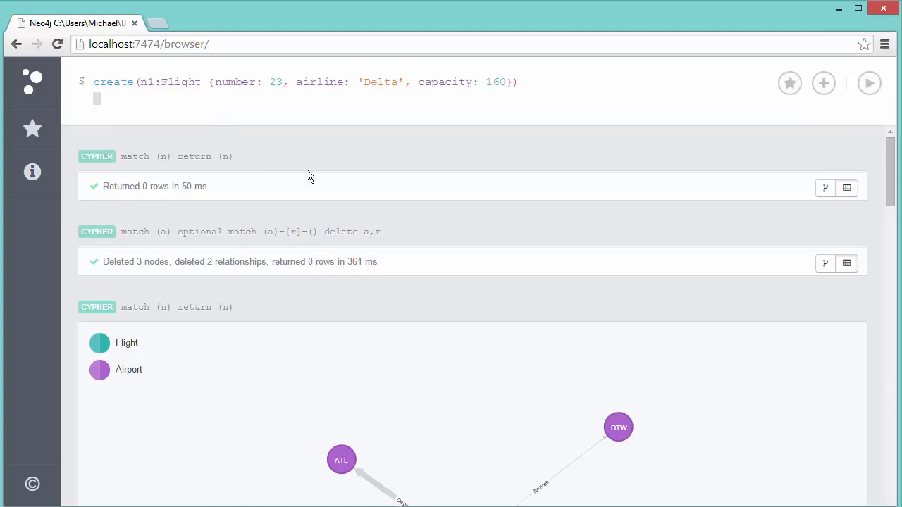
mouse_move(420, 268)
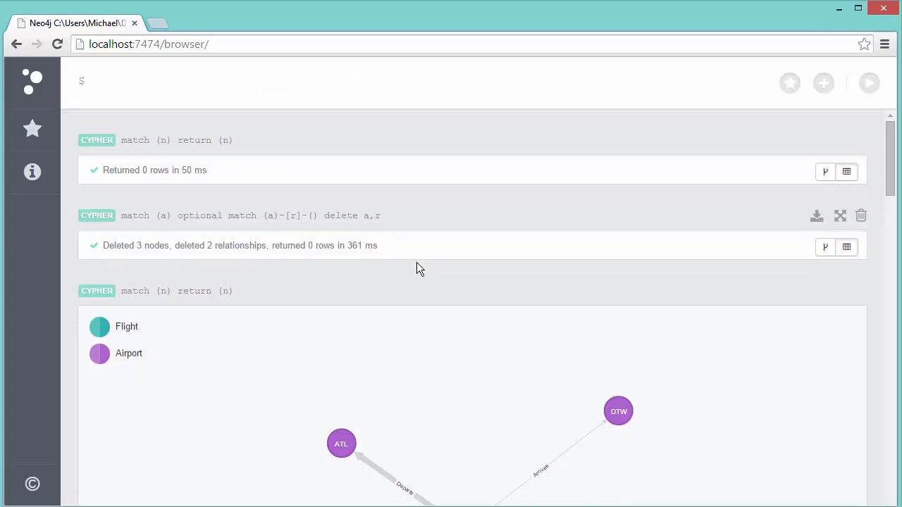
left_click(96, 82)
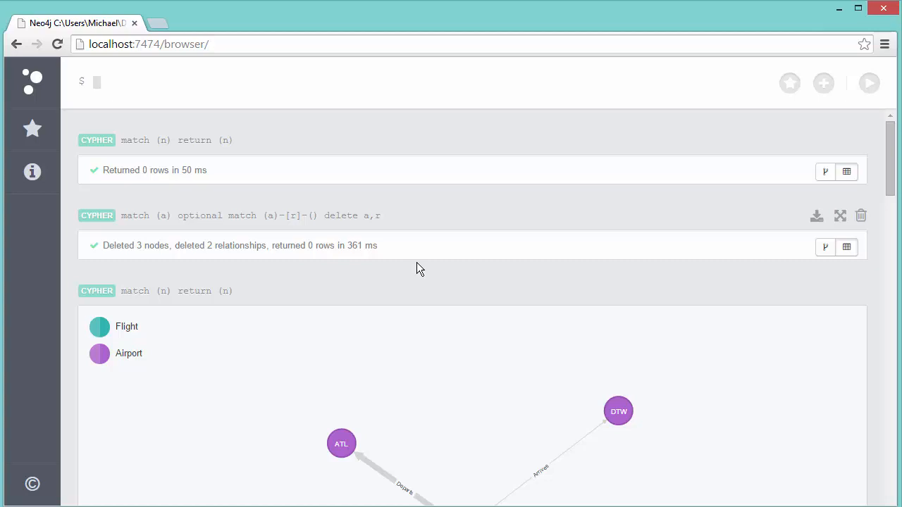
mouse_move(422, 228)
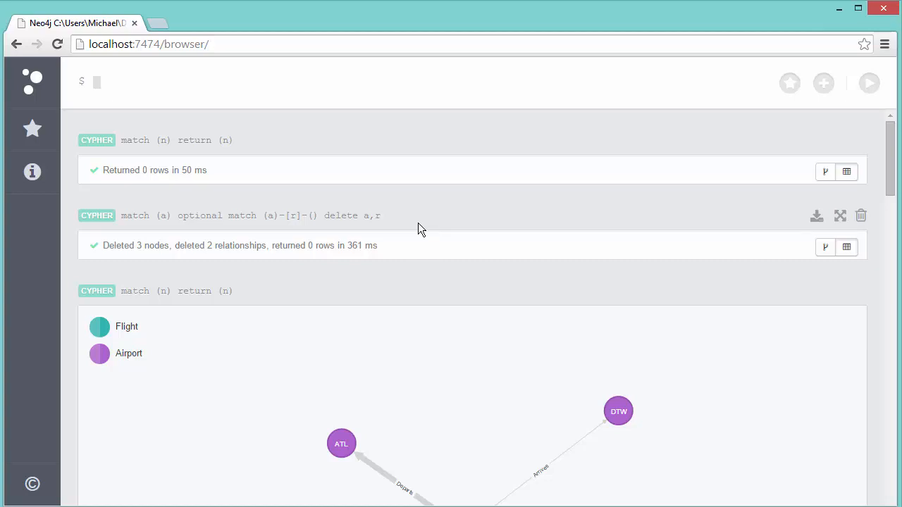